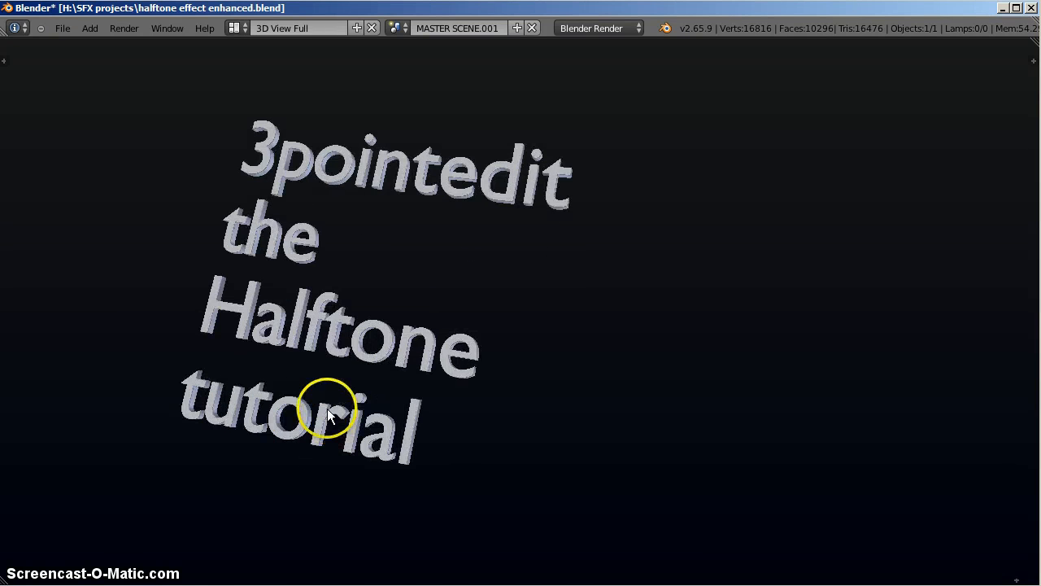
{"action": "mouse_move", "coordinate": [371, 423]}
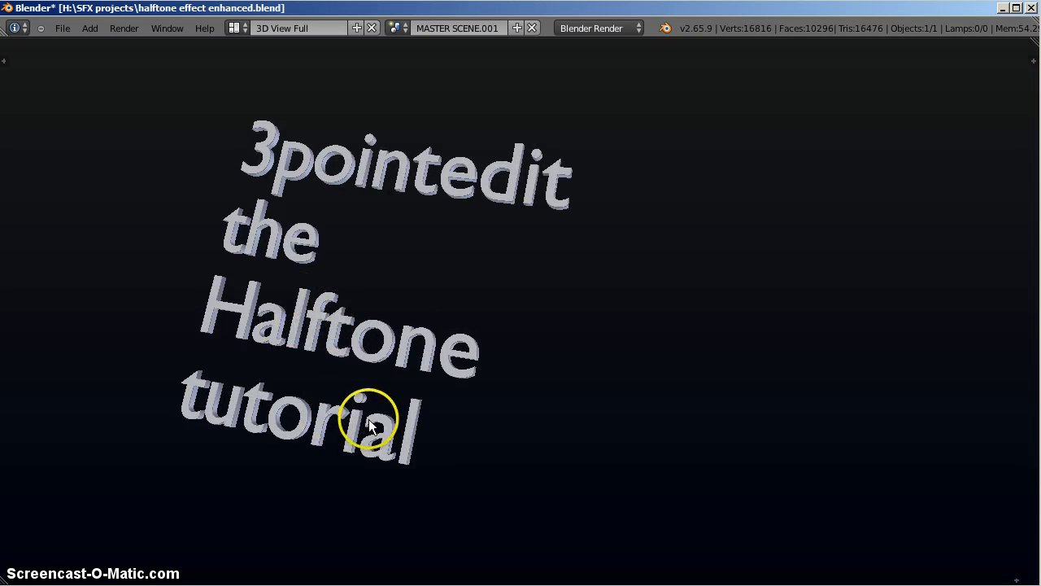
{"action": "mouse_move", "coordinate": [367, 345]}
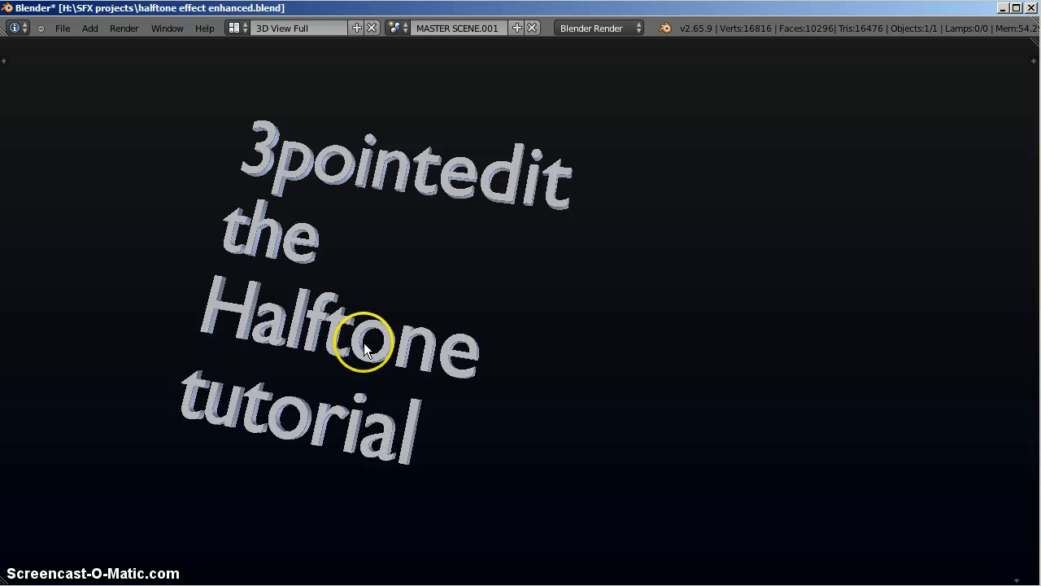
{"action": "mouse_move", "coordinate": [457, 27]}
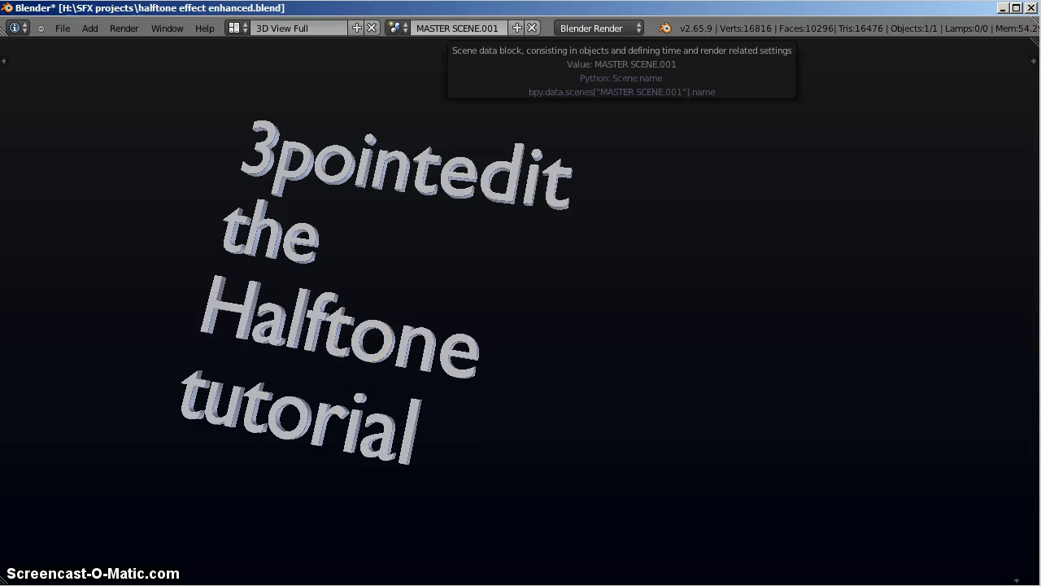